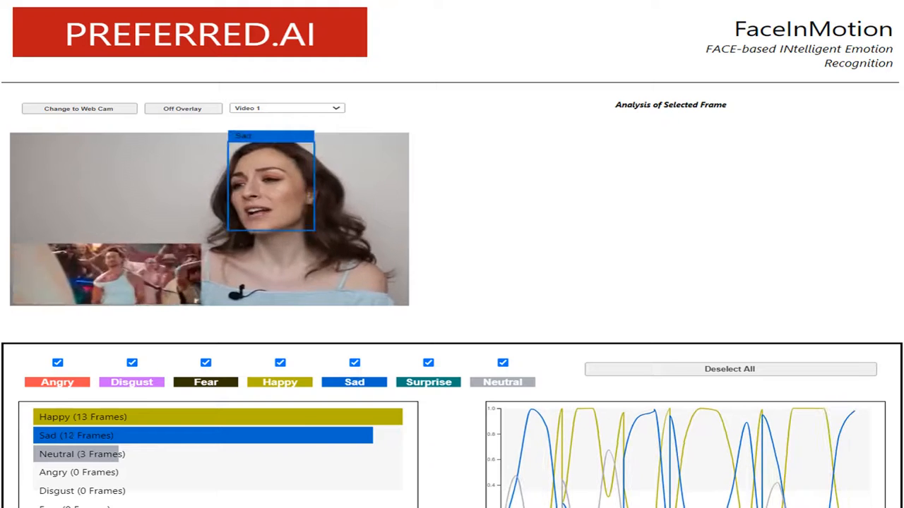
# Select the emotion chart point near frame 12 to analyse it, showing Sad 0.791
pyautogui.scroll(-3)
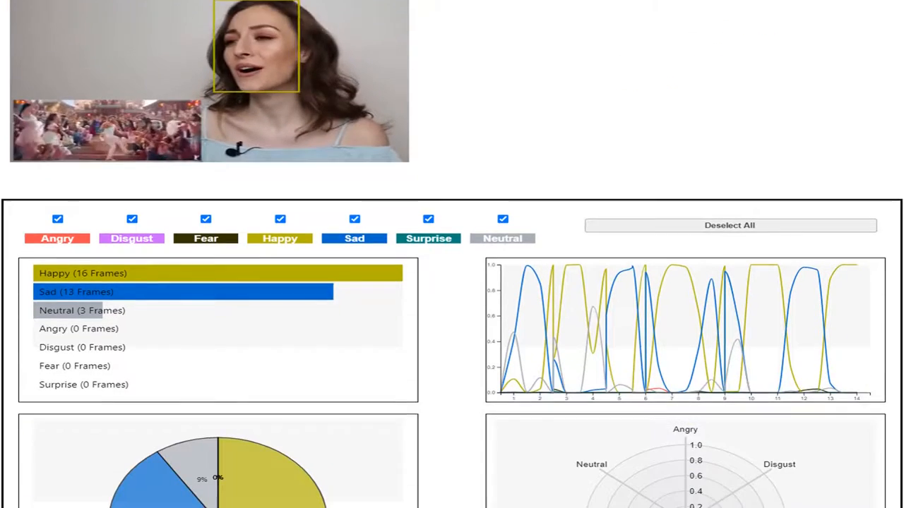
pyautogui.scroll(-3)
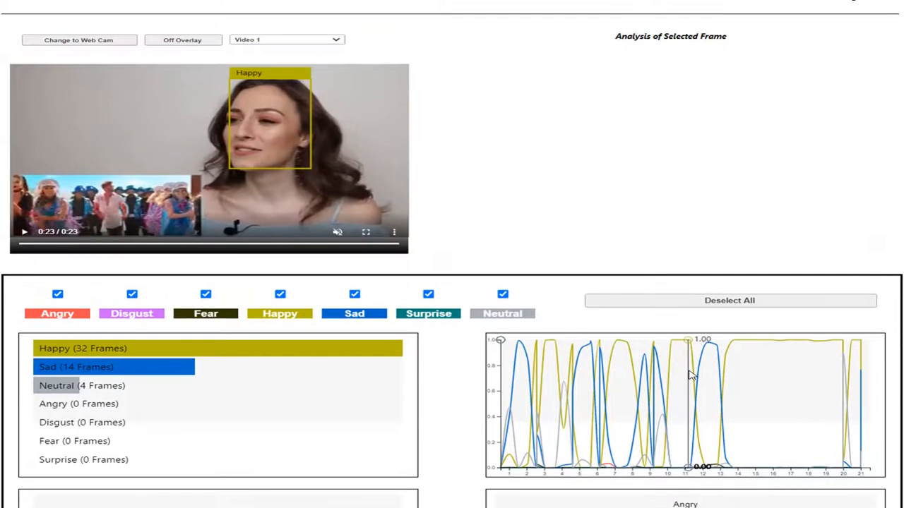
pyautogui.click(688, 377)
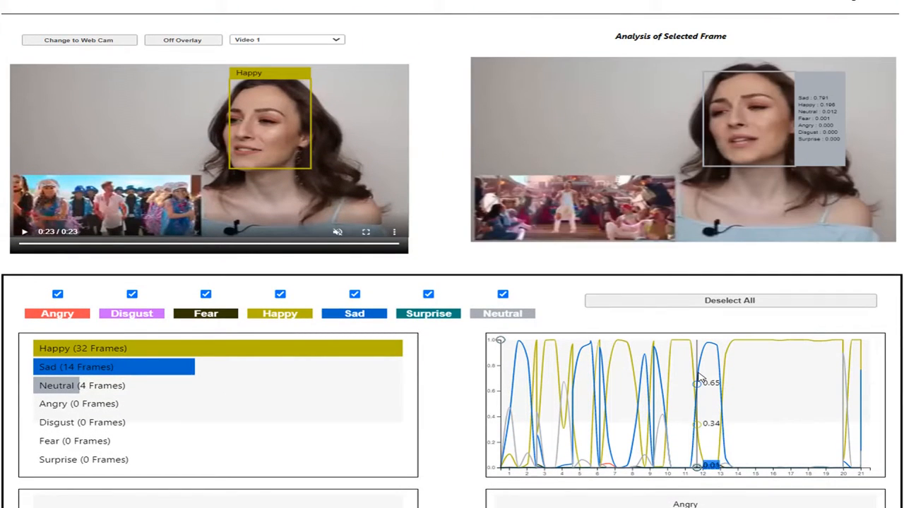